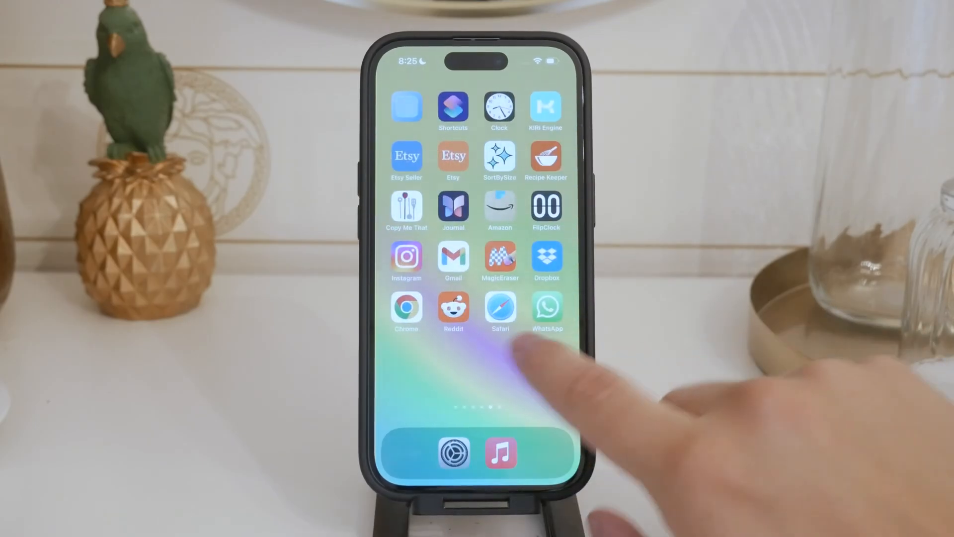
Swipe to the last Home Screen page and launch Settings from the dock.
scroll("left", 3)
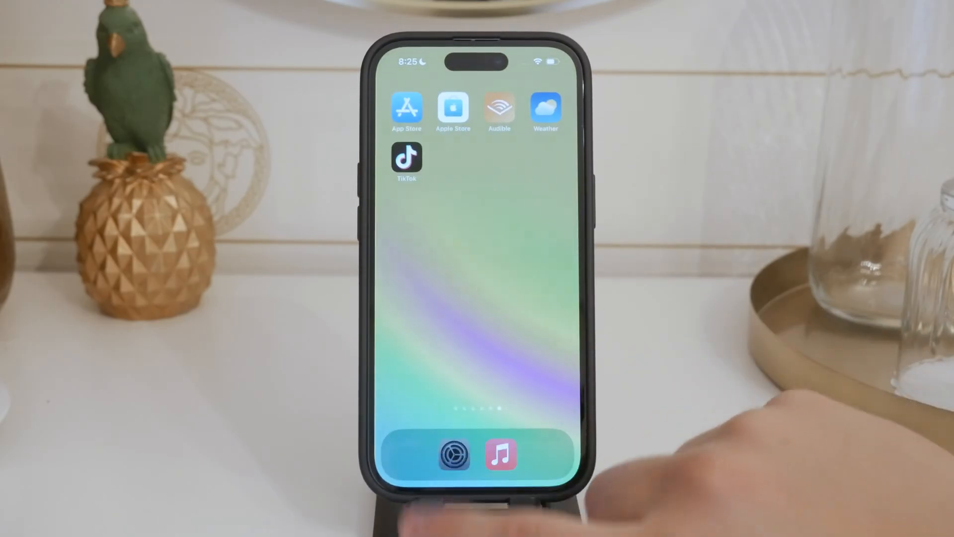
left_click(453, 454)
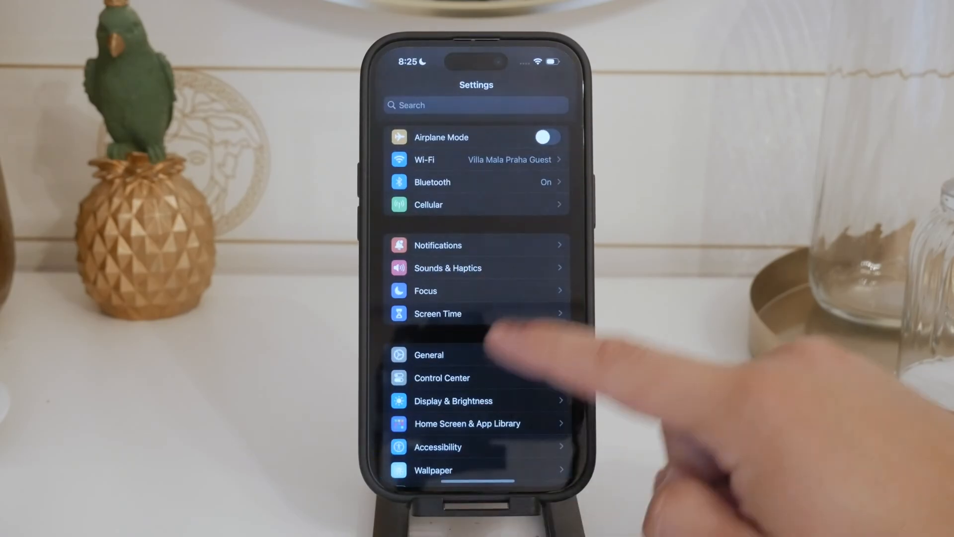
Scroll the Settings list and enter Sounds & Haptics.
scroll("down", 3)
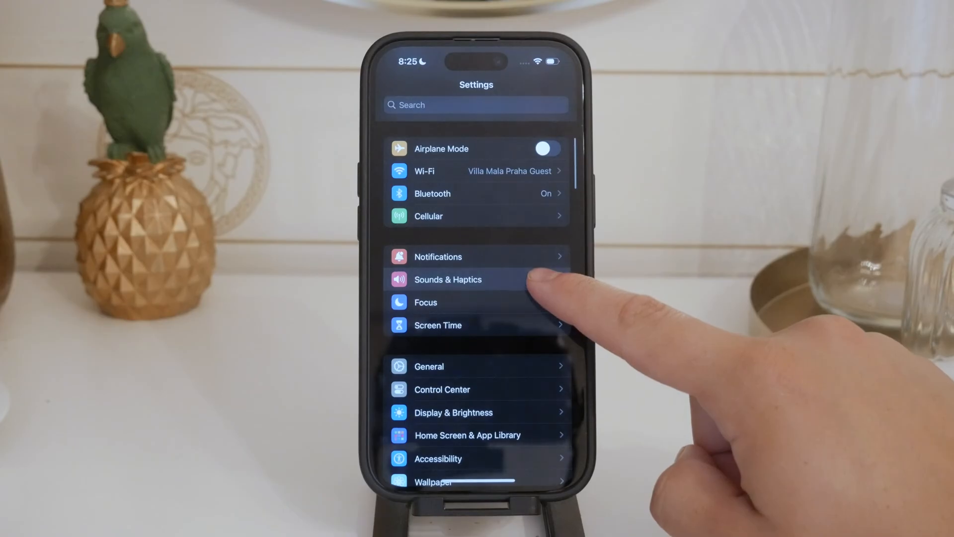
left_click(447, 279)
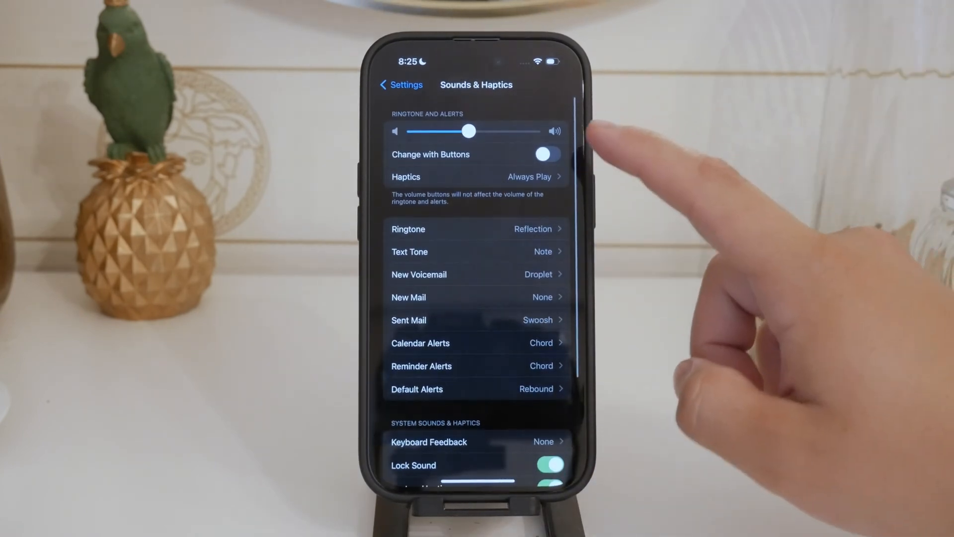
Set Haptics to Never Play, then to Play in Silent Mode, and return to Sounds & Haptics.
left_click(474, 177)
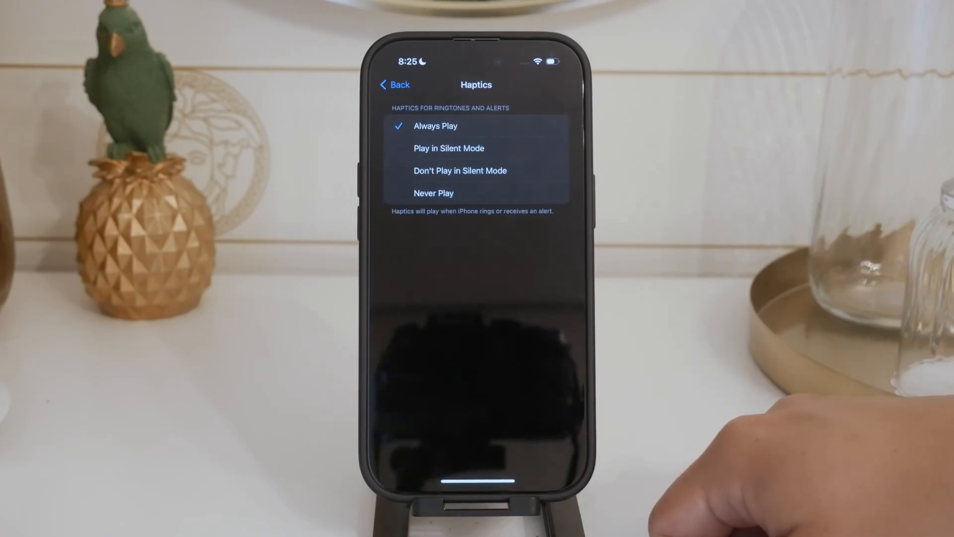
left_click(433, 192)
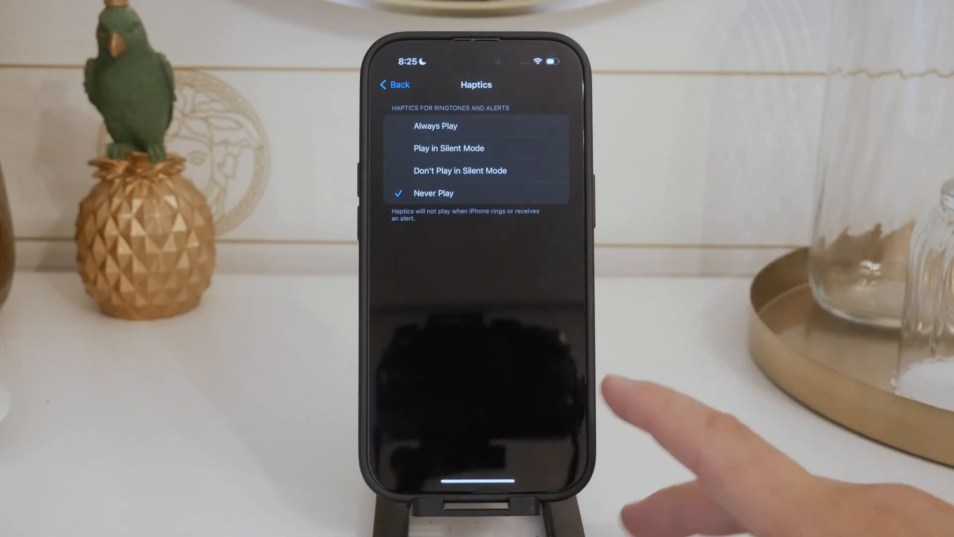
left_click(449, 148)
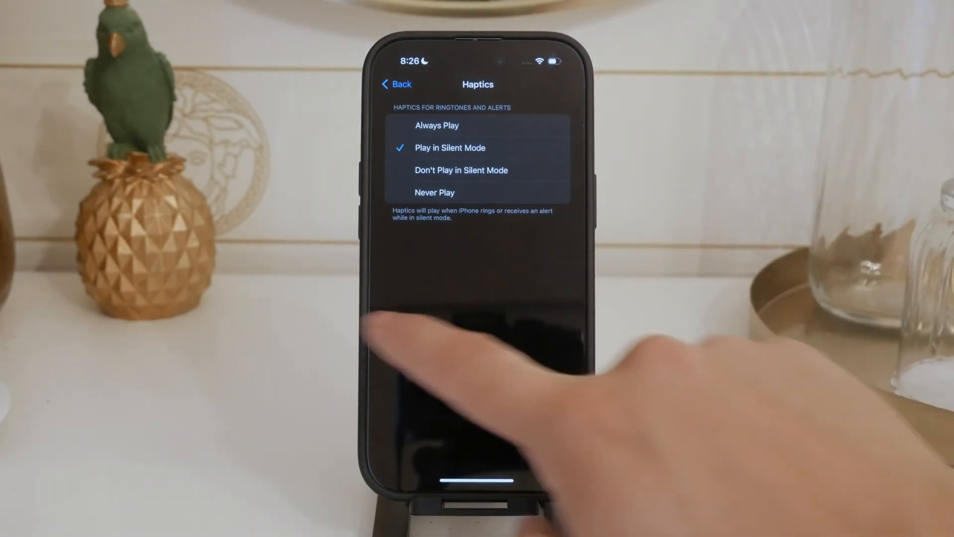
left_click(395, 84)
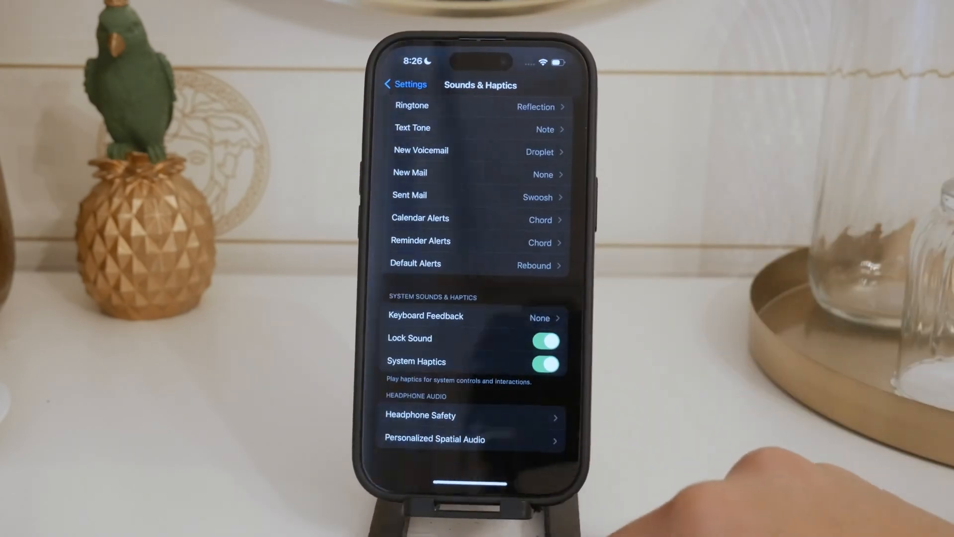
Toggle System Haptics off then on, and go back to the main Settings list.
left_click(543, 365)
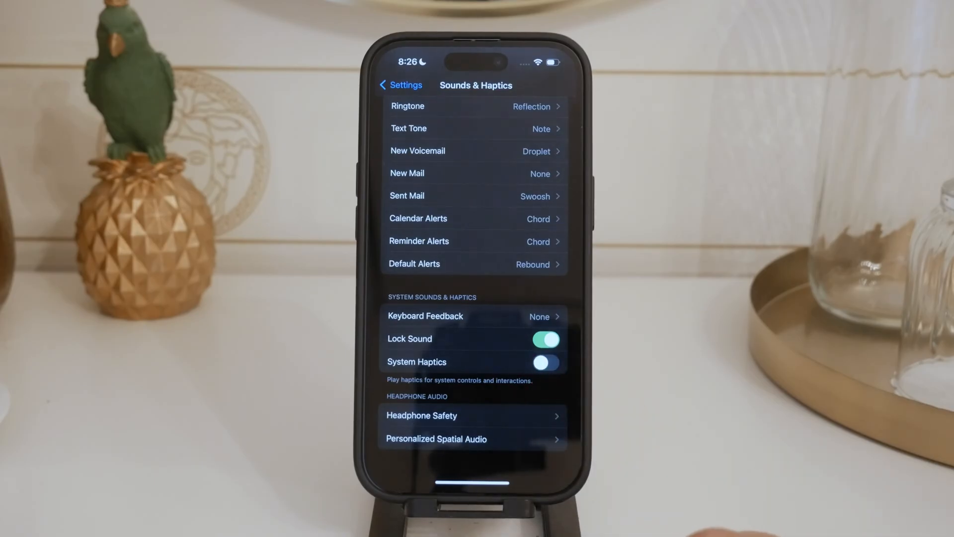
left_click(543, 361)
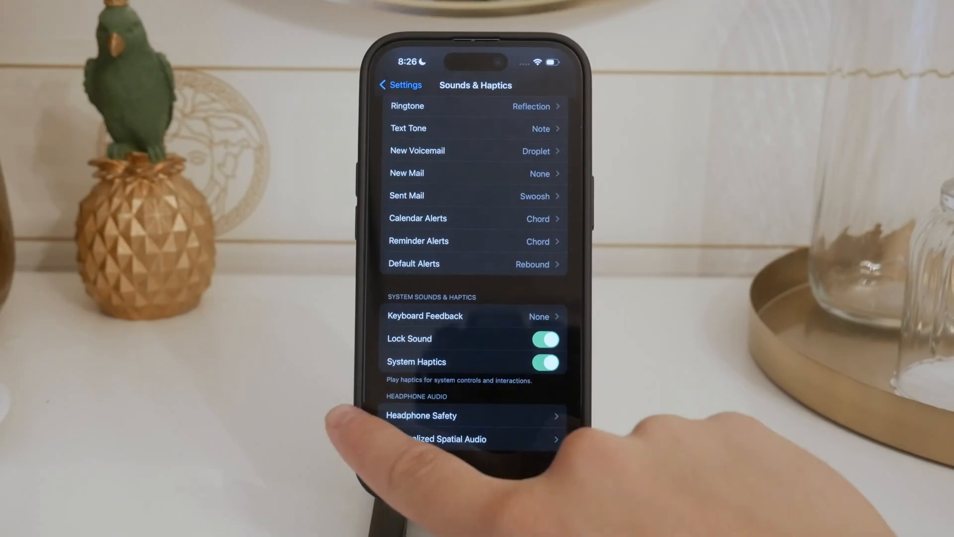
left_click(398, 84)
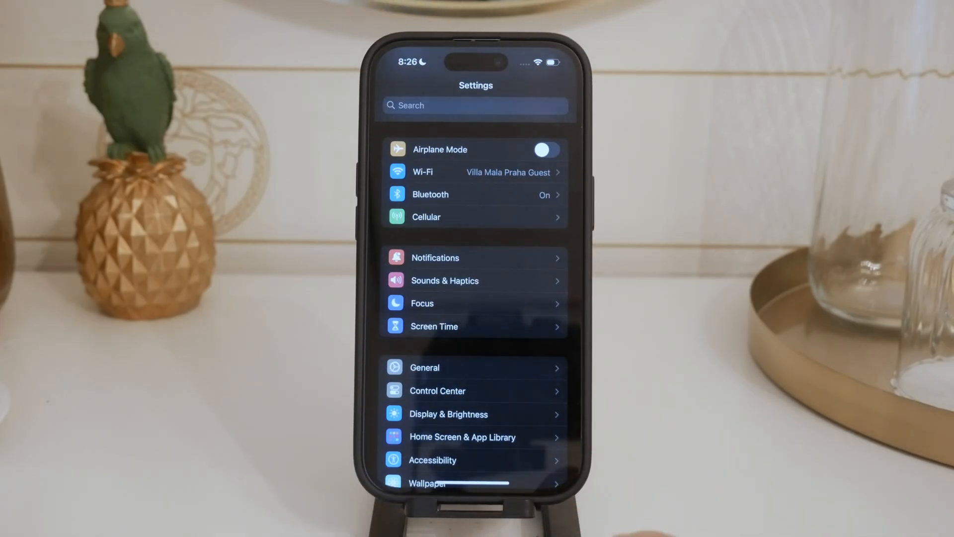
Scroll down to Accessibility and enter its Touch page under Physical and Motor.
scroll("down", 3)
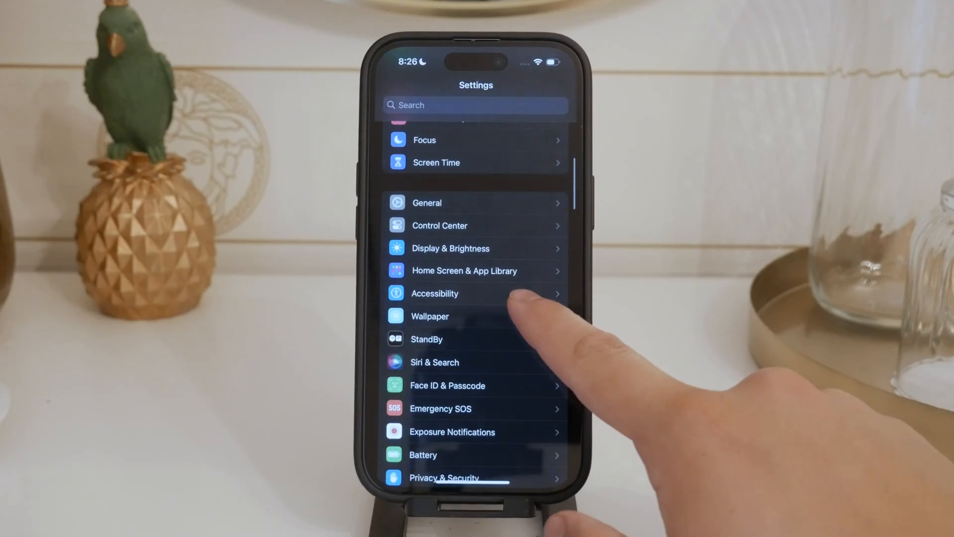
left_click(434, 293)
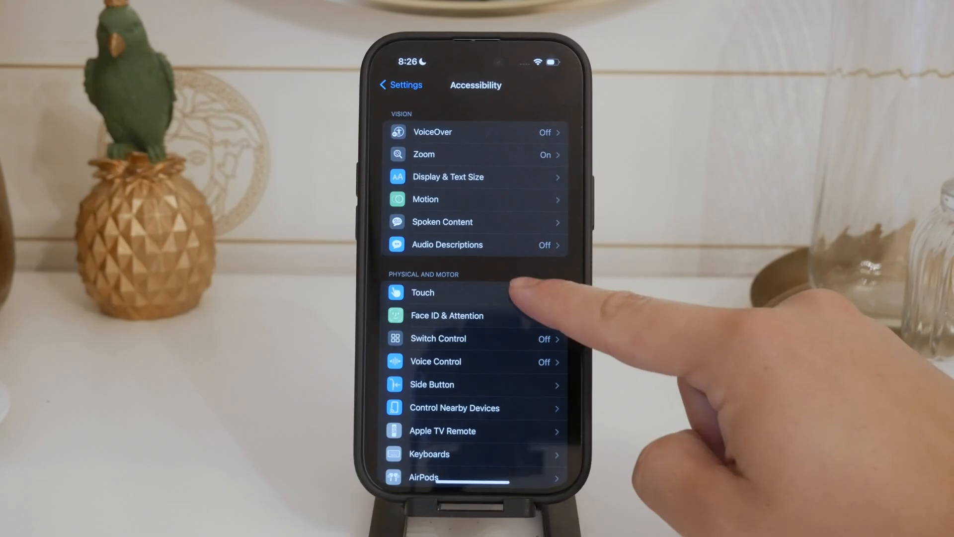
left_click(422, 293)
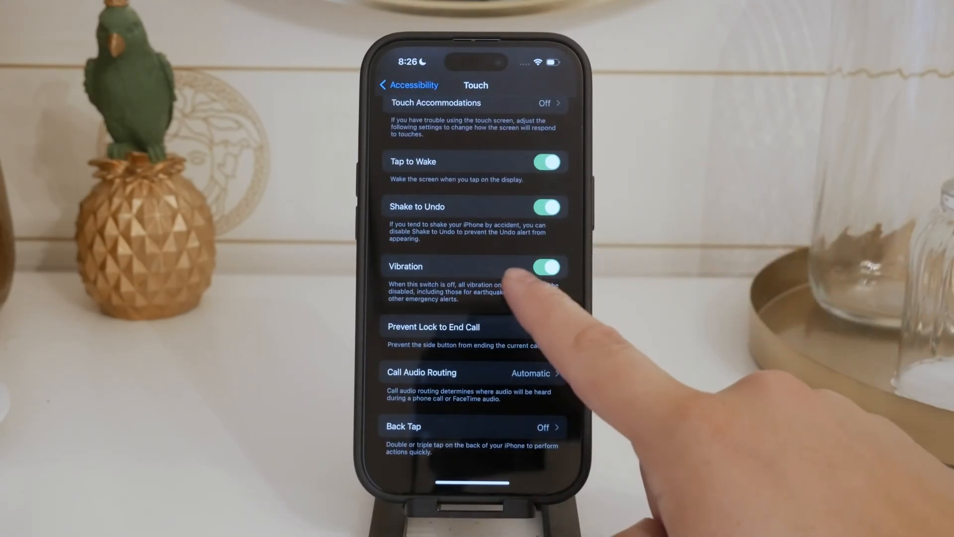
Turn off the Touch page's Vibration switch and go back to Accessibility.
left_click(547, 266)
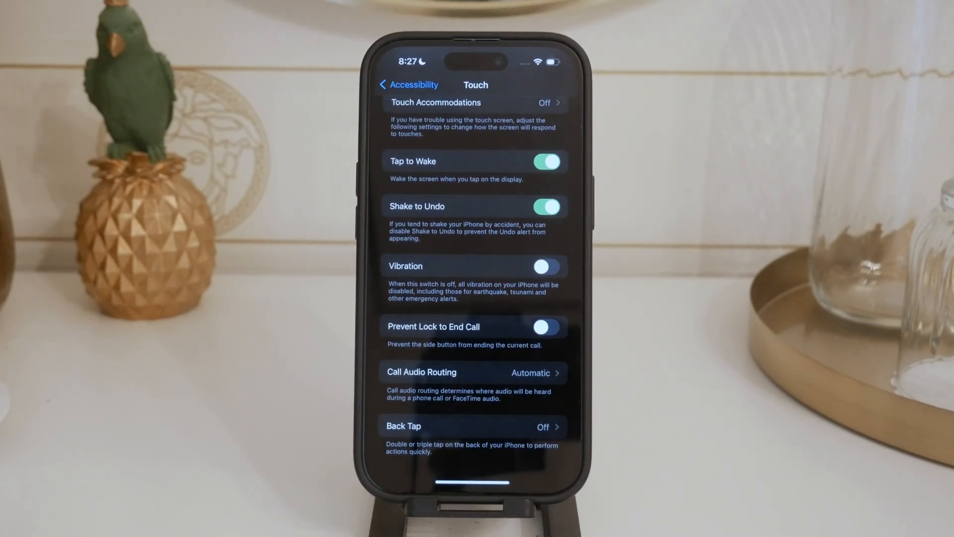
scroll("down", 3)
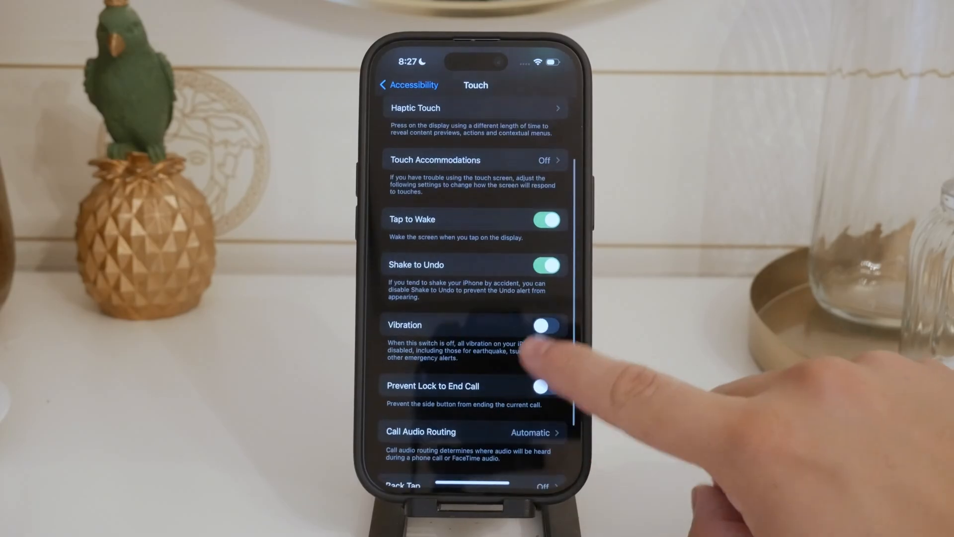
left_click(409, 85)
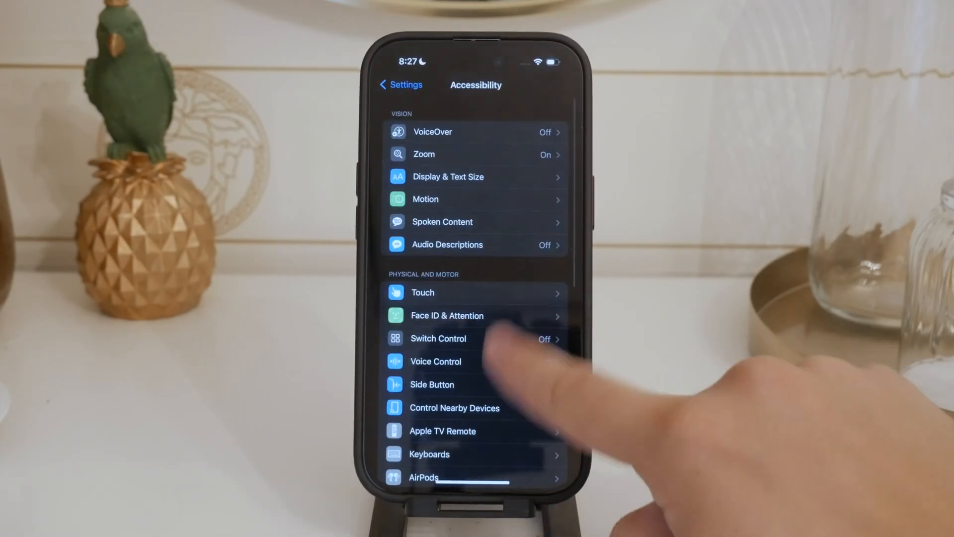